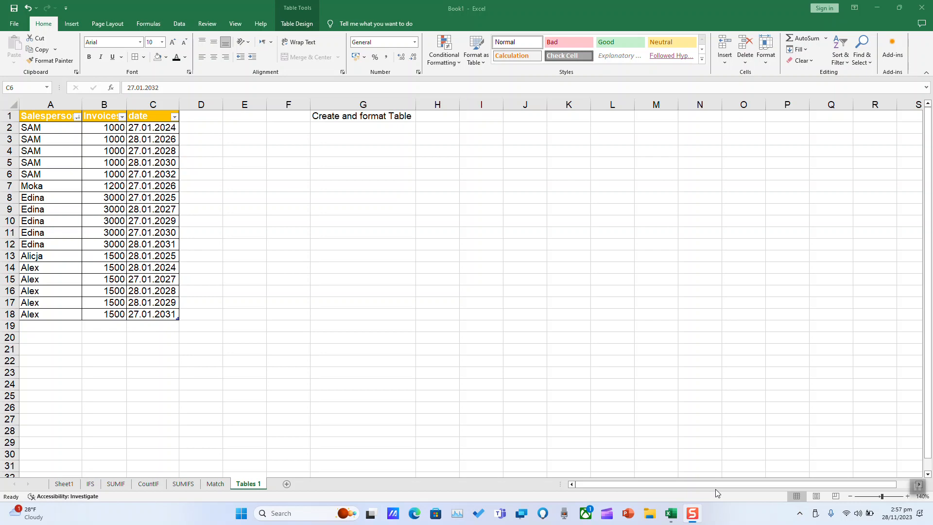
{"action": "mouse_move", "coordinate": [86, 219]}
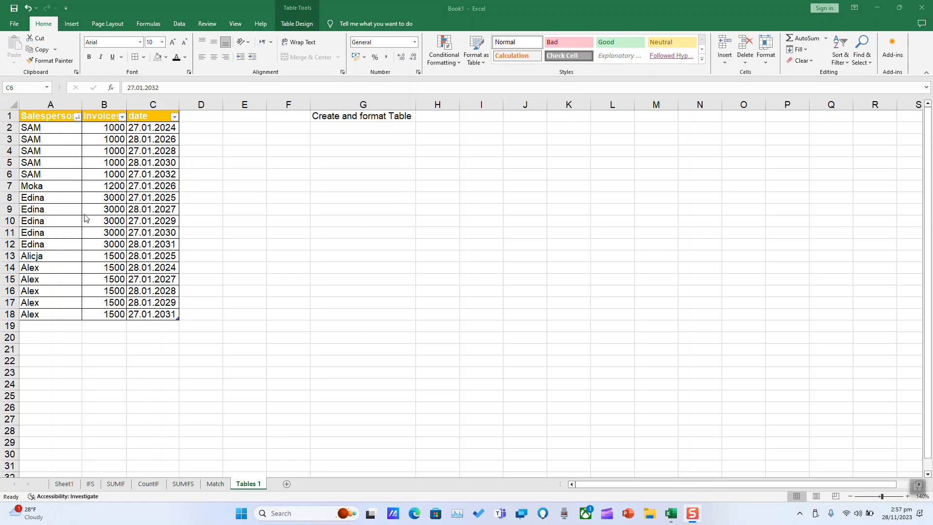
Order the rows by Salesperson name A to Z using Sort & Filter from the Home ribbon.
{"action": "left_click", "coordinate": [50, 116]}
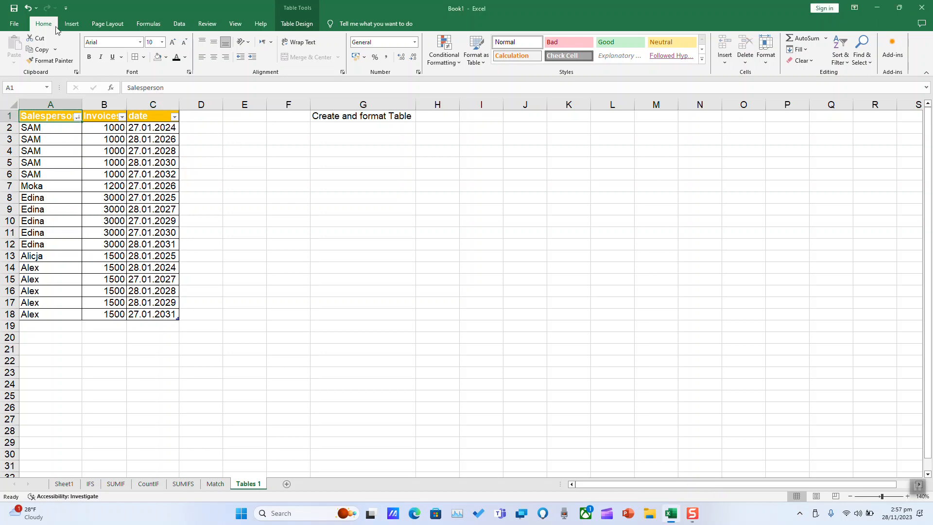
{"action": "mouse_move", "coordinate": [833, 81]}
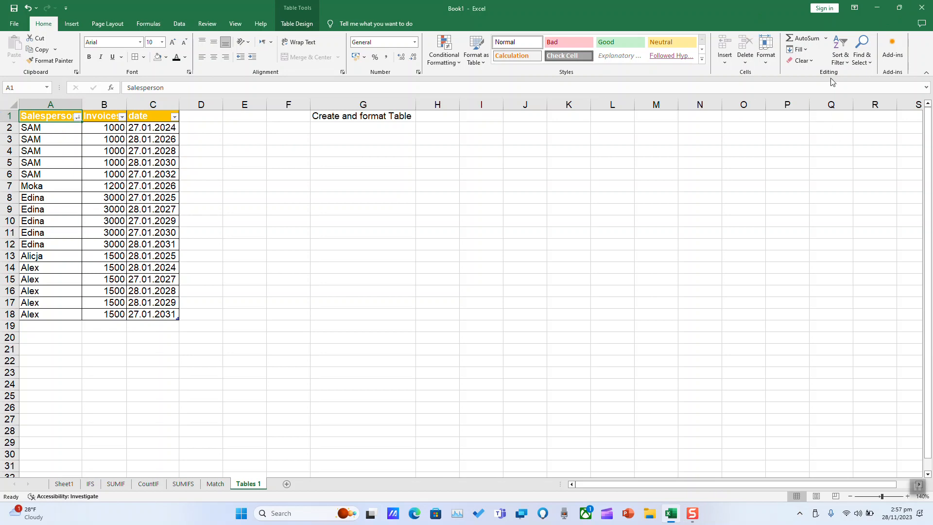
{"action": "left_click", "coordinate": [840, 49]}
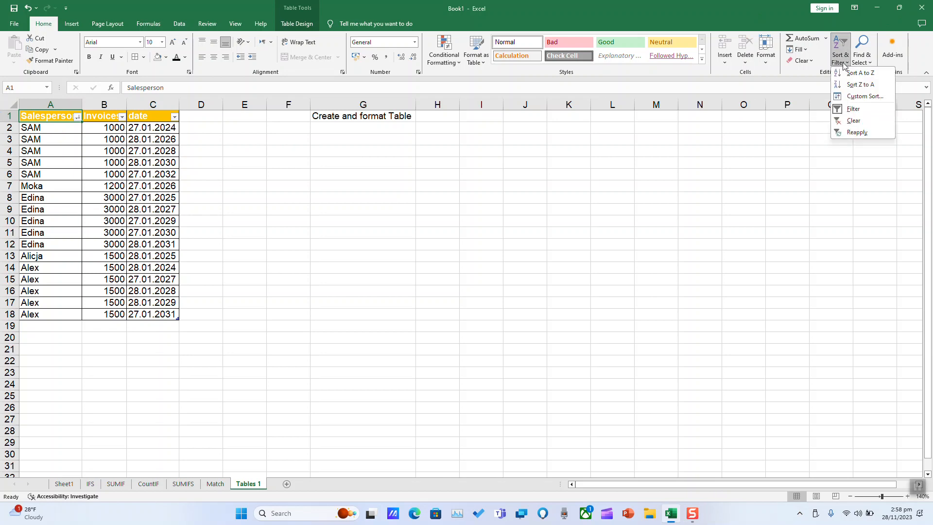
{"action": "mouse_move", "coordinate": [860, 73]}
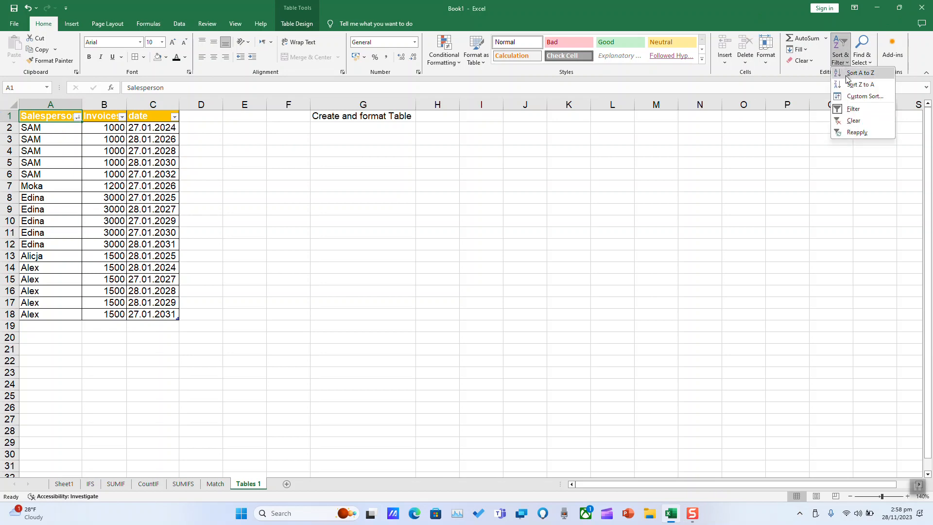
{"action": "mouse_move", "coordinate": [860, 72]}
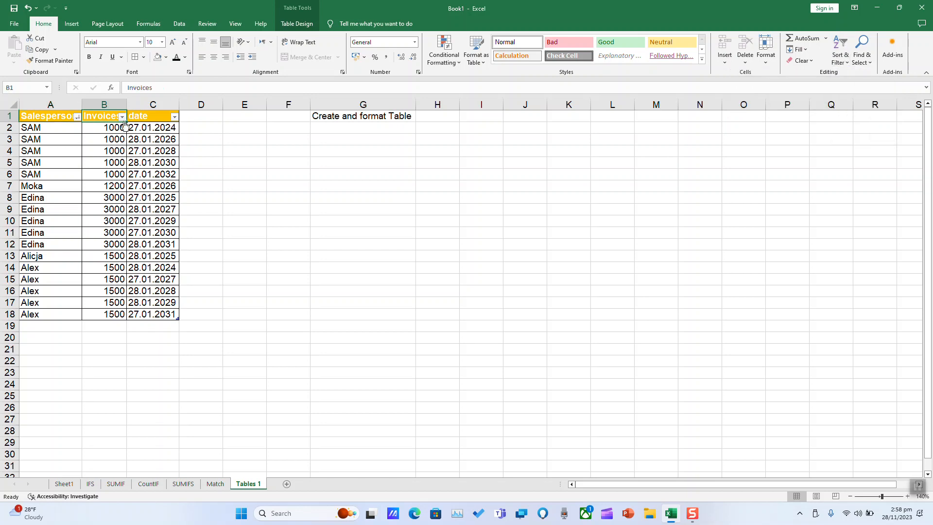
{"action": "left_click", "coordinate": [839, 46]}
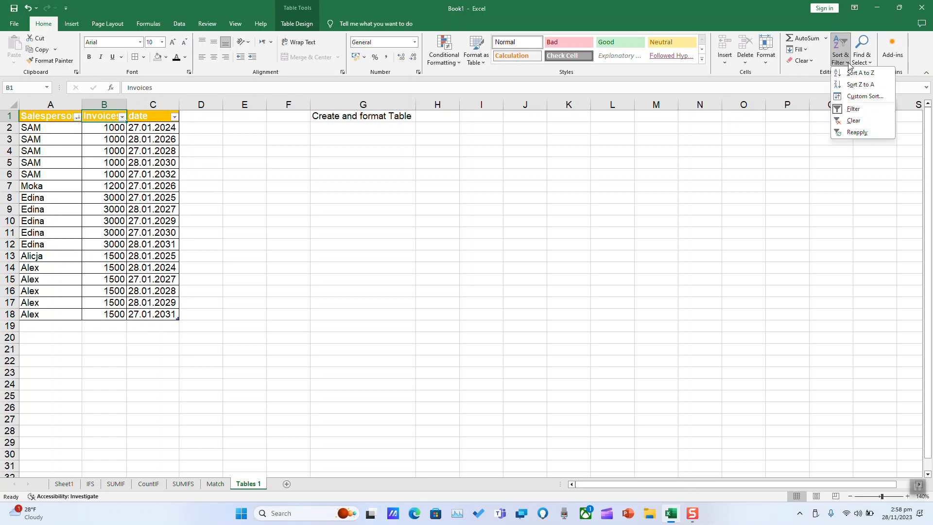
{"action": "mouse_move", "coordinate": [810, 95]}
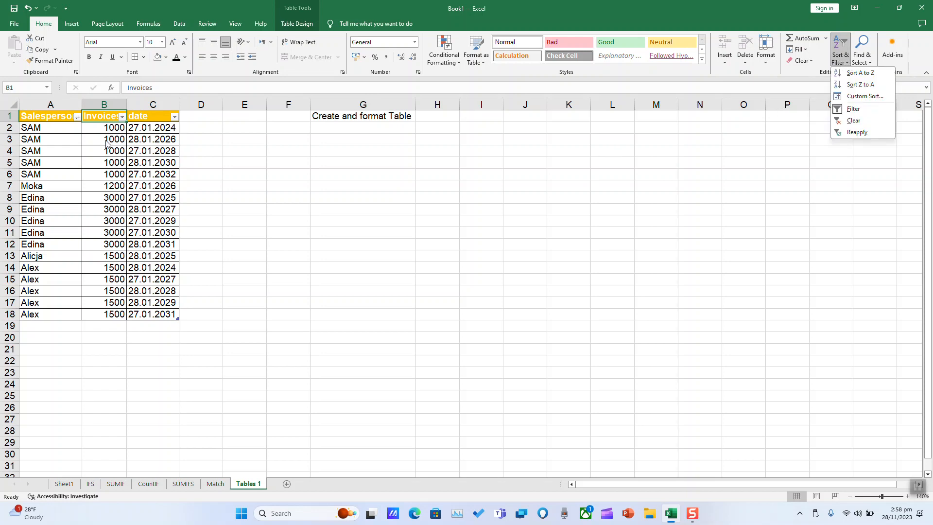
{"action": "left_click", "coordinate": [49, 116]}
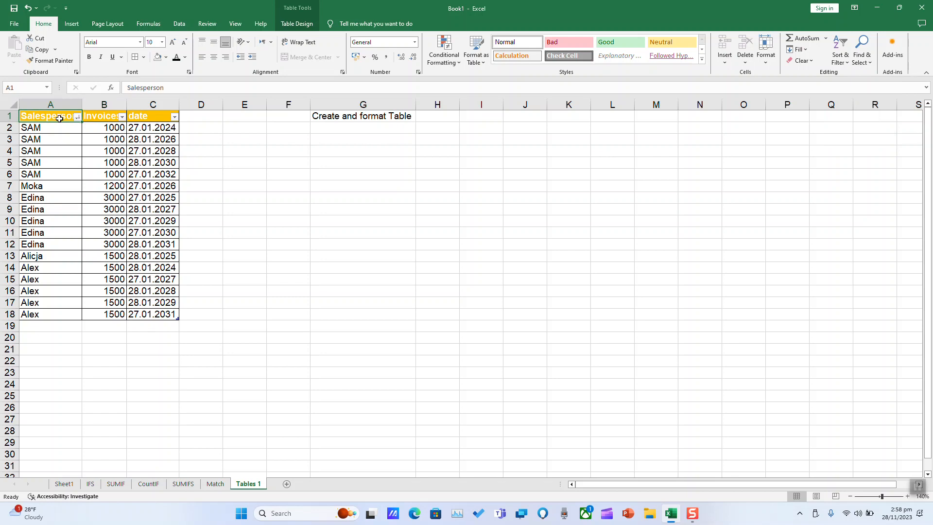
{"action": "mouse_move", "coordinate": [840, 50]}
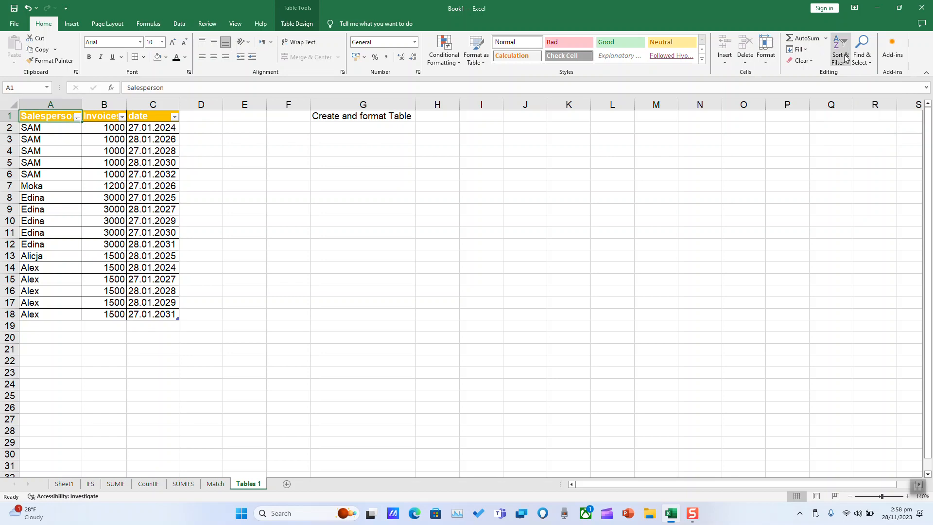
{"action": "left_click", "coordinate": [839, 49]}
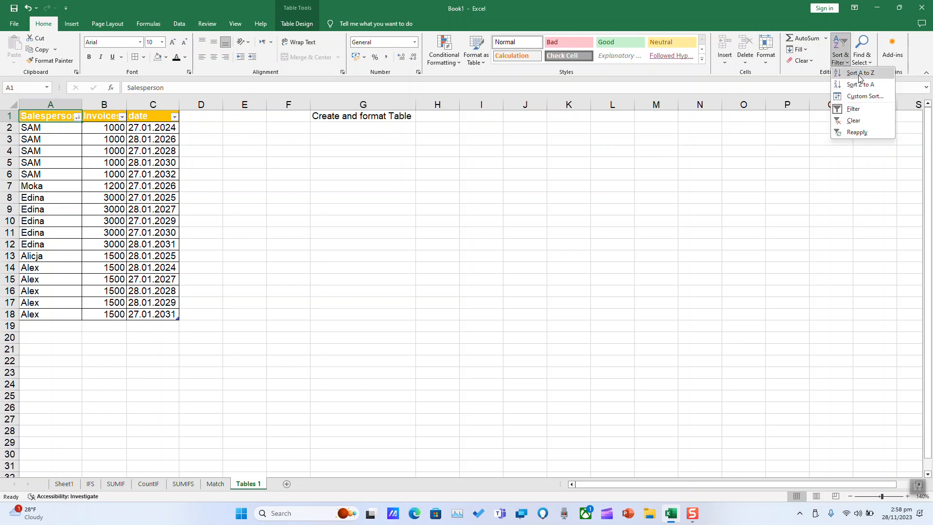
{"action": "mouse_move", "coordinate": [860, 72]}
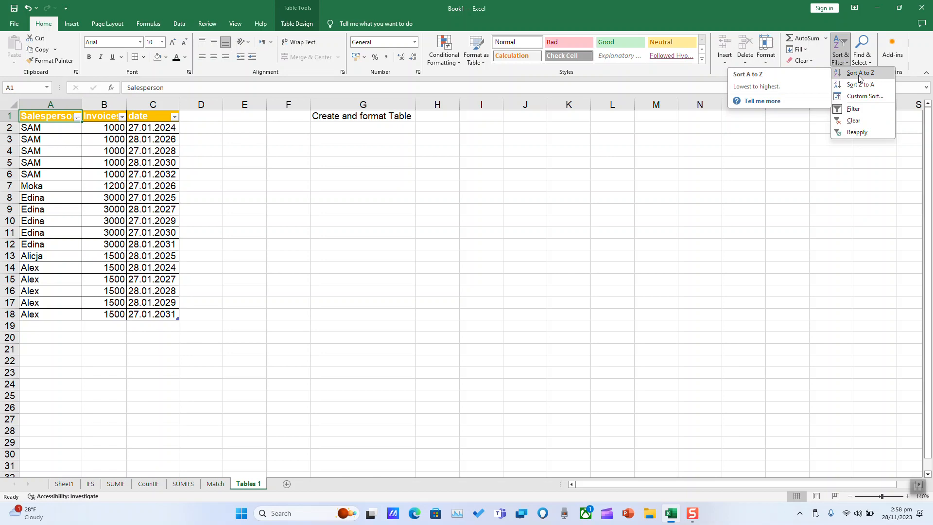
{"action": "left_click", "coordinate": [858, 83]}
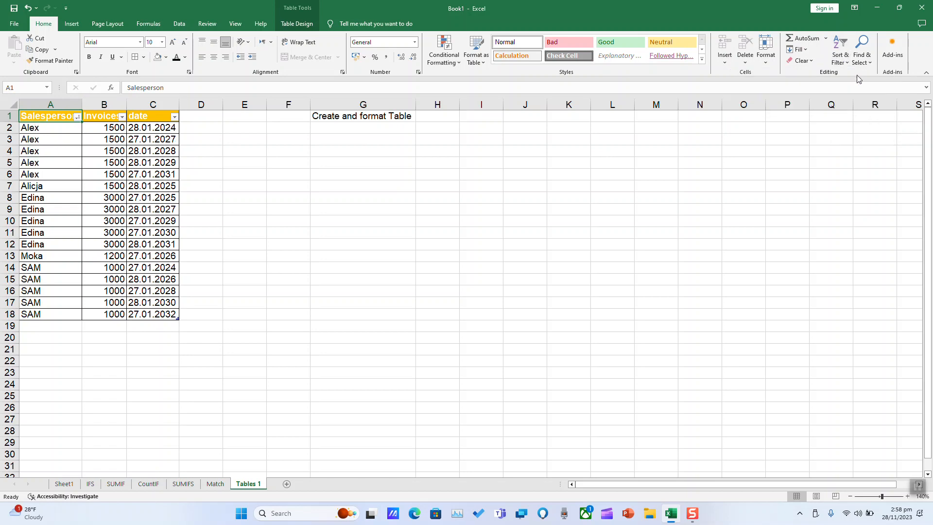
{"action": "left_click", "coordinate": [50, 151]}
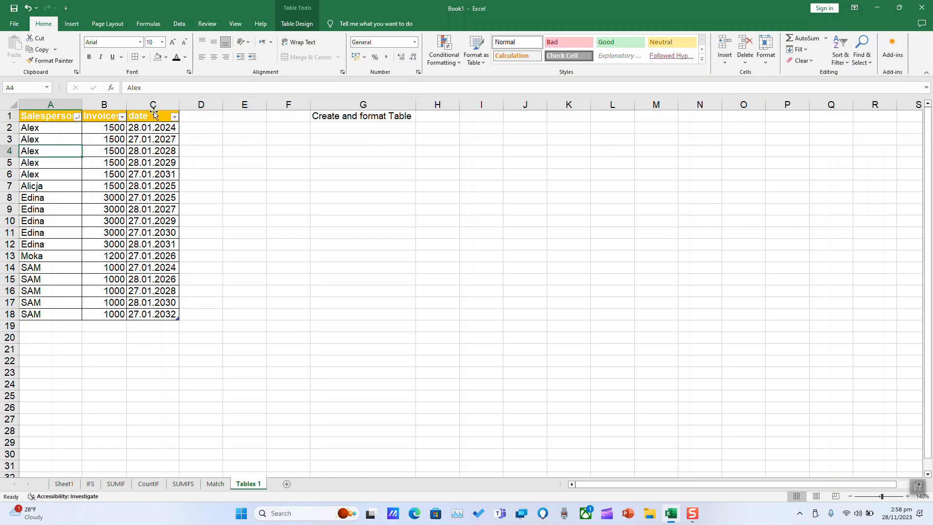
Sort the Invoices column largest to smallest from its header filter arrow.
{"action": "left_click", "coordinate": [104, 116]}
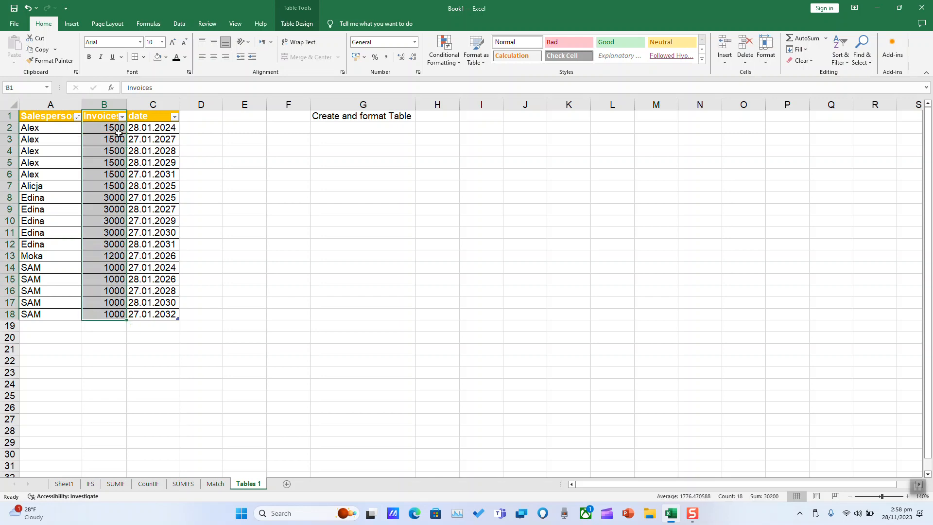
{"action": "left_click", "coordinate": [122, 115]}
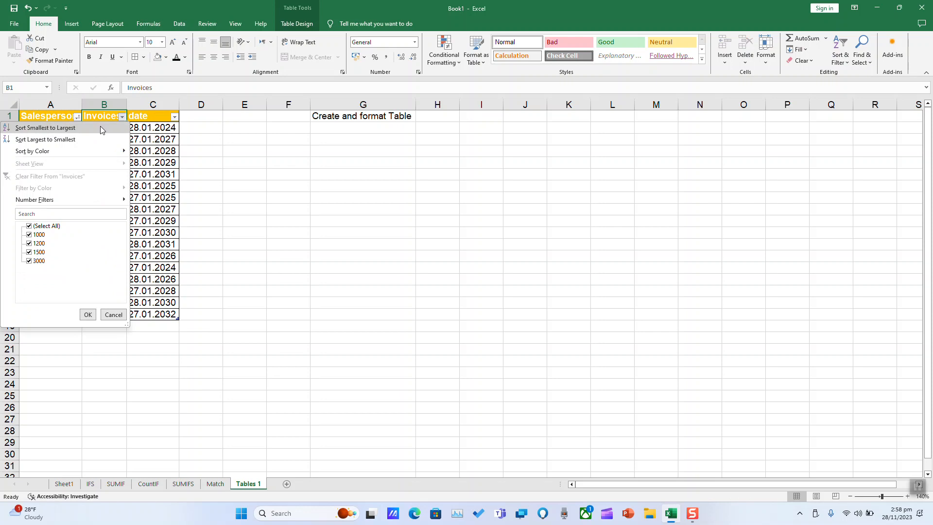
{"action": "mouse_move", "coordinate": [99, 139]}
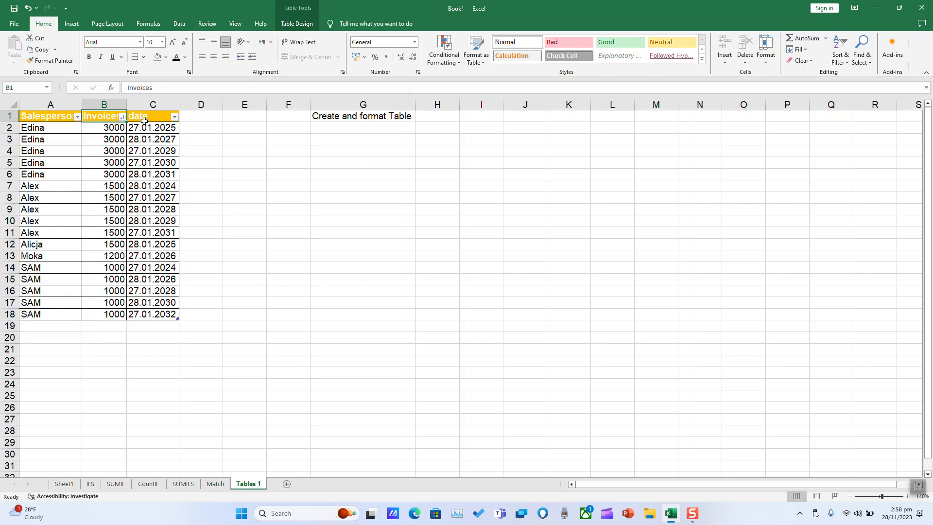
{"action": "left_click", "coordinate": [120, 115]}
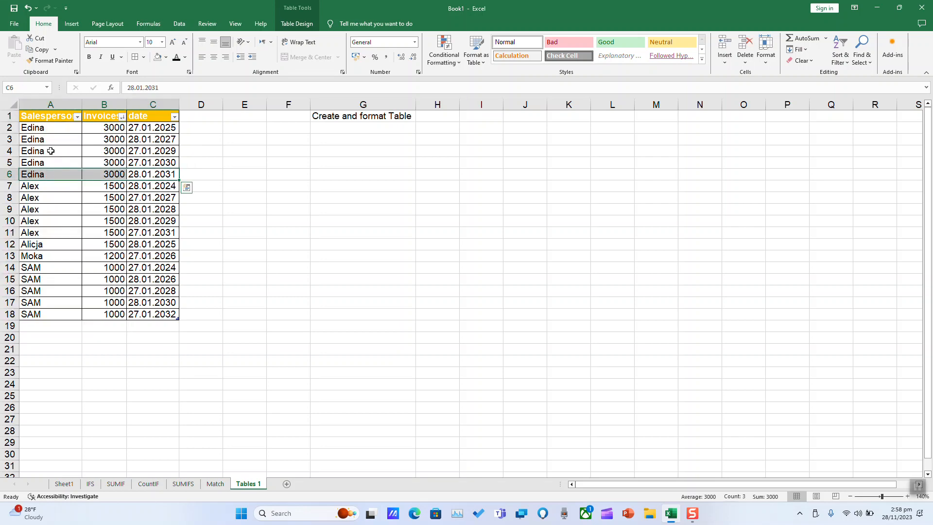
Fill Edina's 28.01.2031 row yellow and Alex's row orange, then reach Sort by Color for Invoices.
{"action": "left_click", "coordinate": [168, 58]}
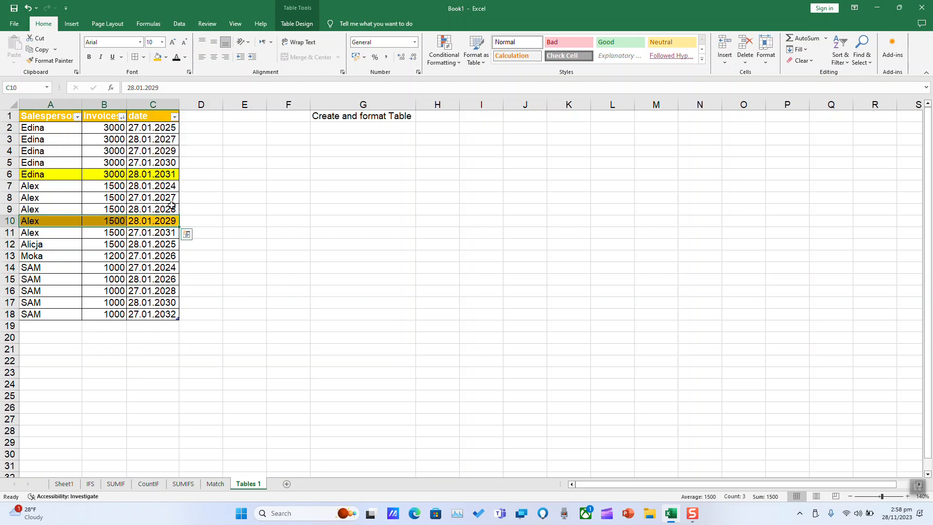
{"action": "left_click", "coordinate": [152, 198]}
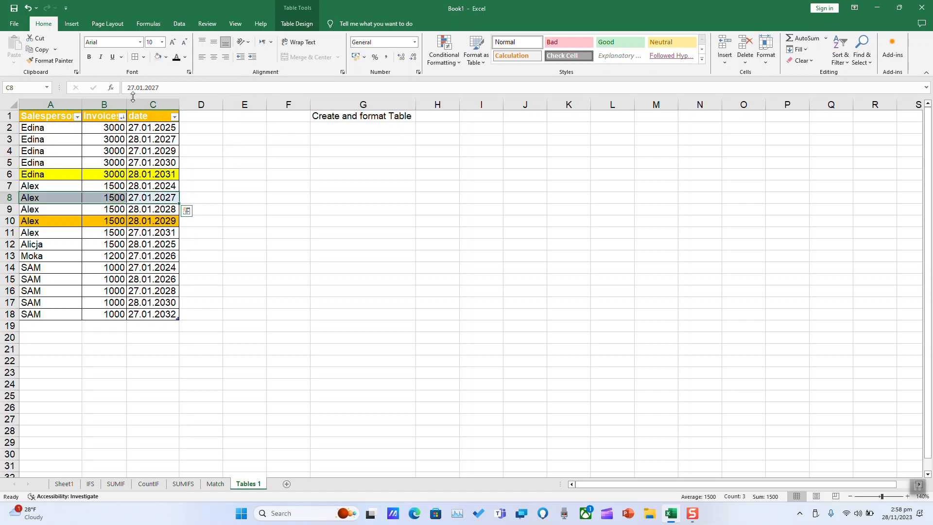
{"action": "left_click", "coordinate": [122, 116]}
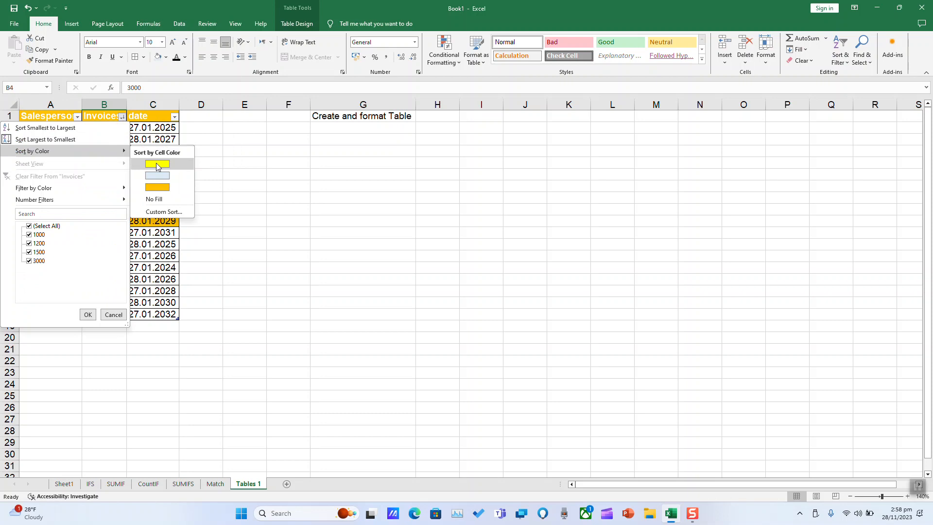
{"action": "left_click", "coordinate": [157, 165]}
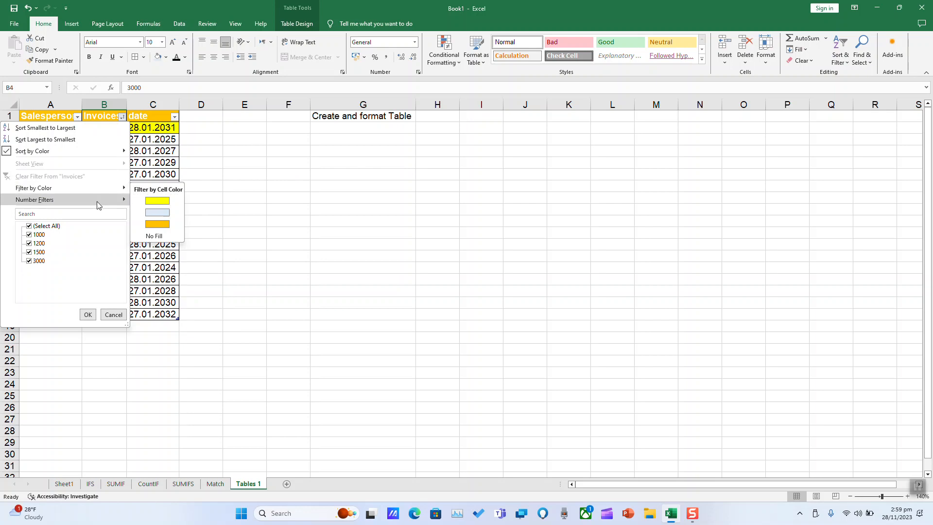
{"action": "left_click", "coordinate": [87, 314]}
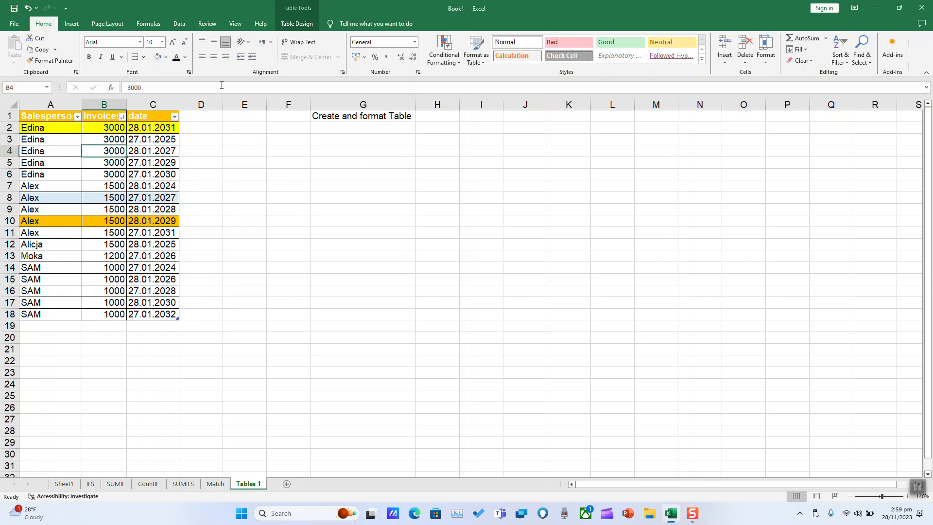
{"action": "mouse_move", "coordinate": [817, 74]}
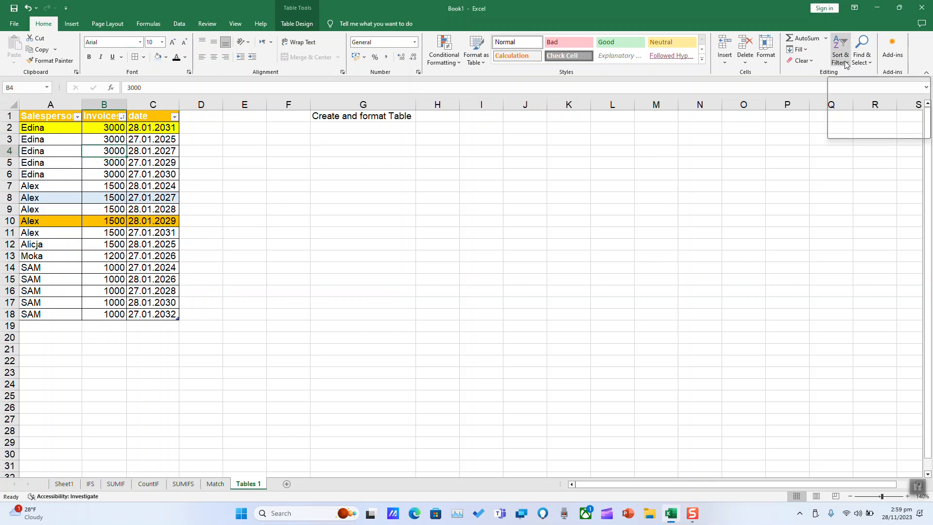
Start a Custom Sort with a second level and set the first level to the date column.
{"action": "left_click", "coordinate": [839, 51]}
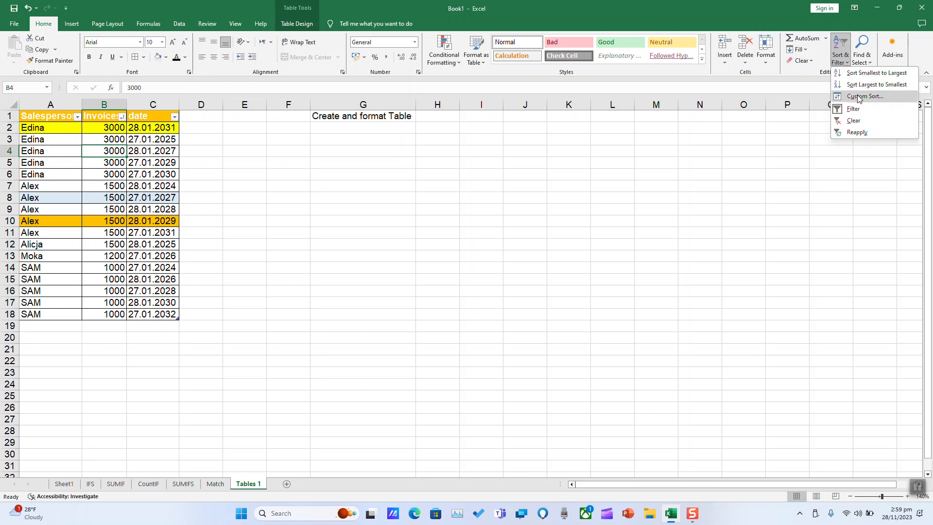
{"action": "left_click", "coordinate": [864, 96]}
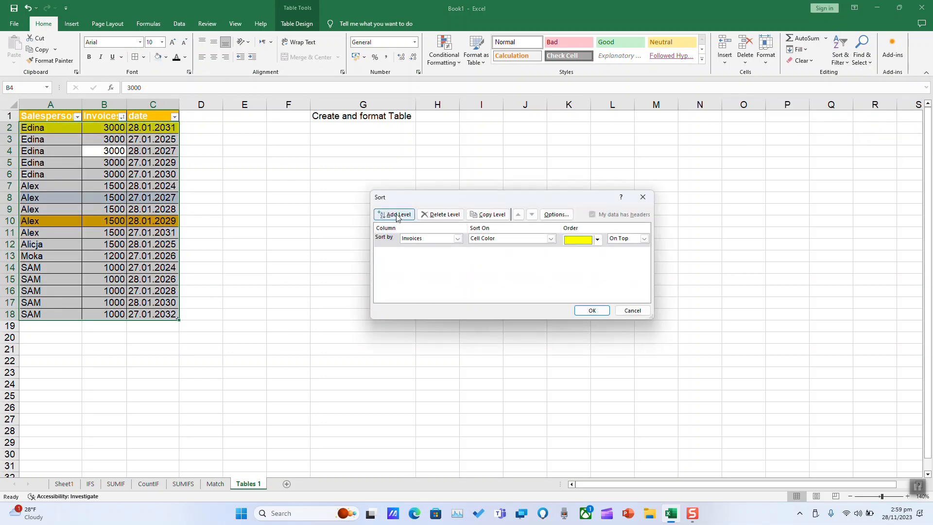
{"action": "left_click", "coordinate": [394, 214]}
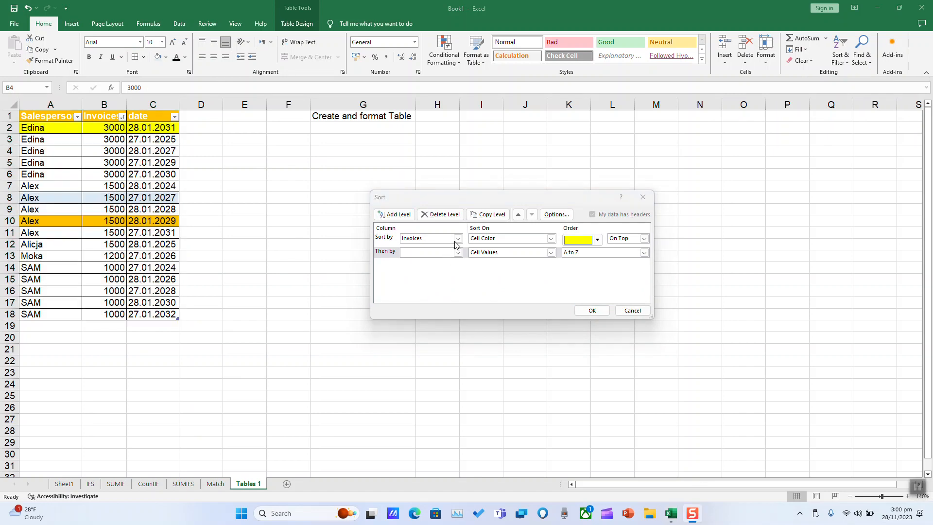
{"action": "left_click", "coordinate": [456, 238]}
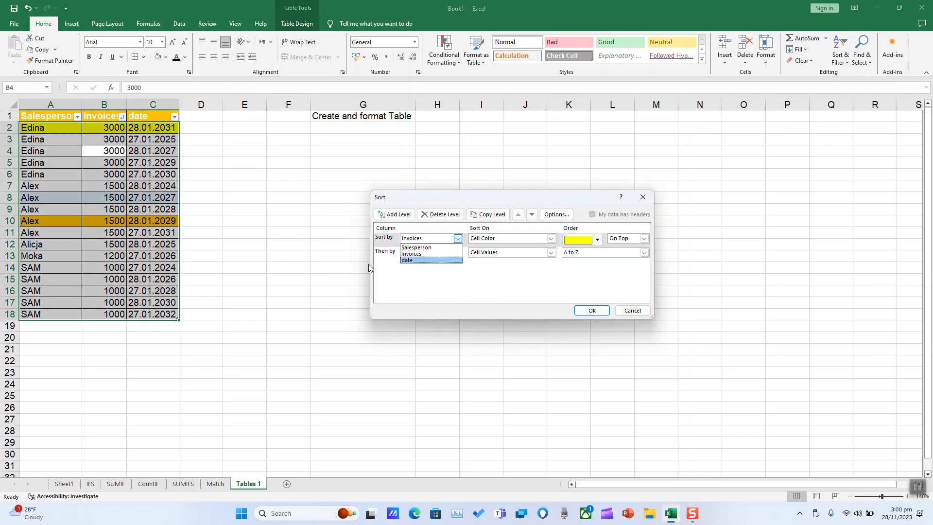
{"action": "left_click", "coordinate": [409, 261]}
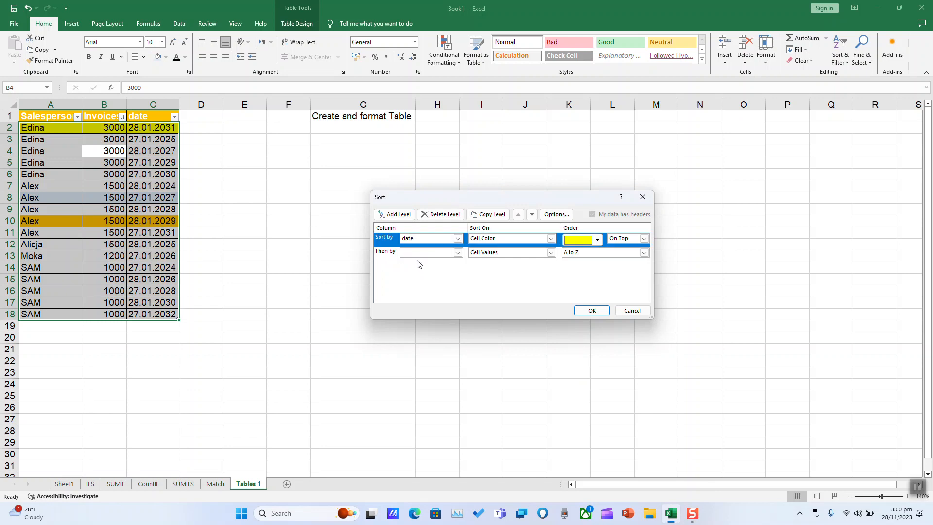
{"action": "left_click", "coordinate": [595, 239]}
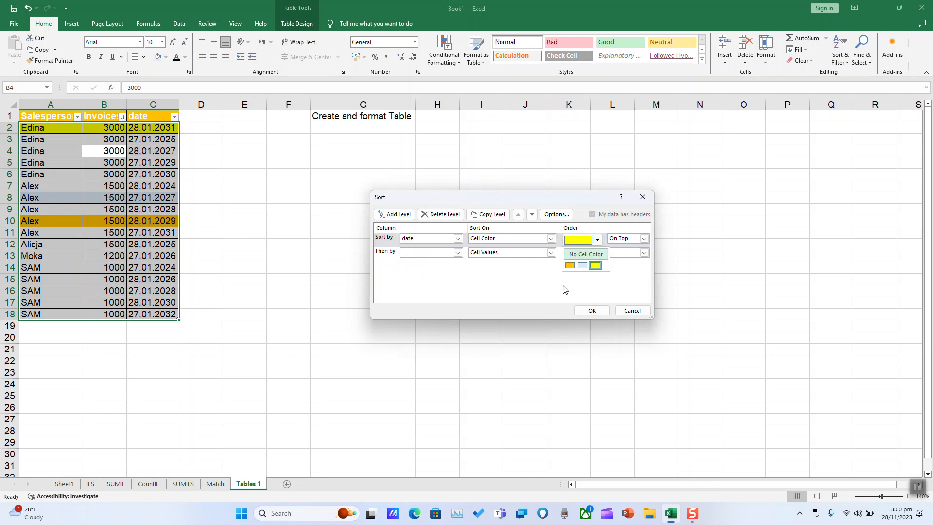
Sort both levels by date on Cell Values and apply, triggering the duplicate-criteria warning.
{"action": "left_click", "coordinate": [550, 238]}
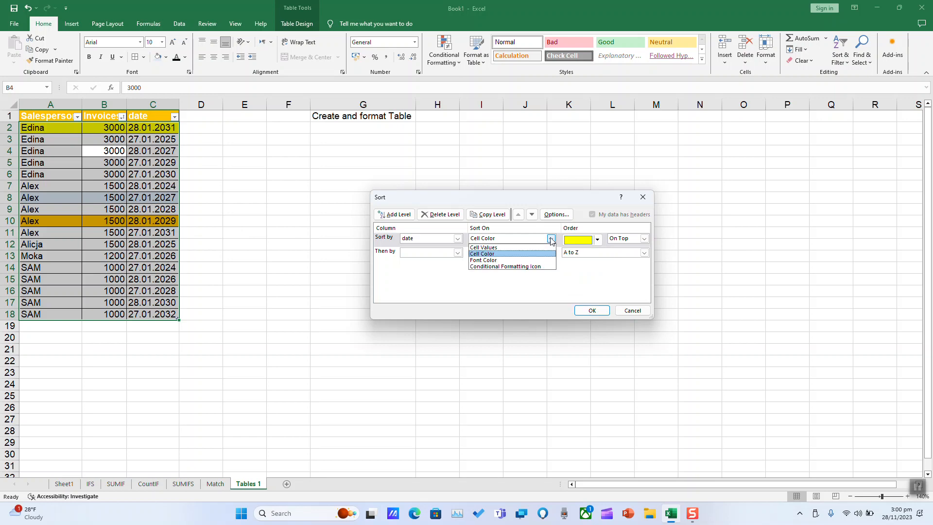
{"action": "mouse_move", "coordinate": [484, 246]}
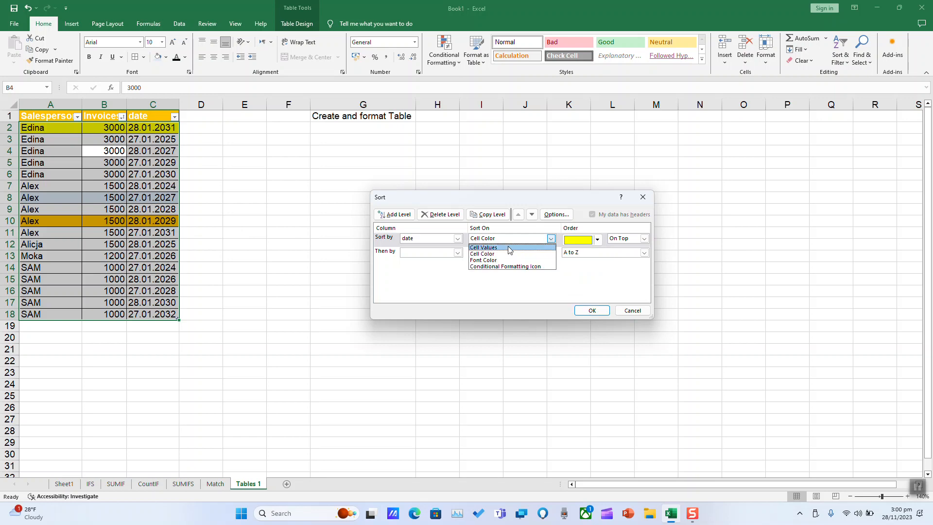
{"action": "left_click", "coordinate": [483, 246]}
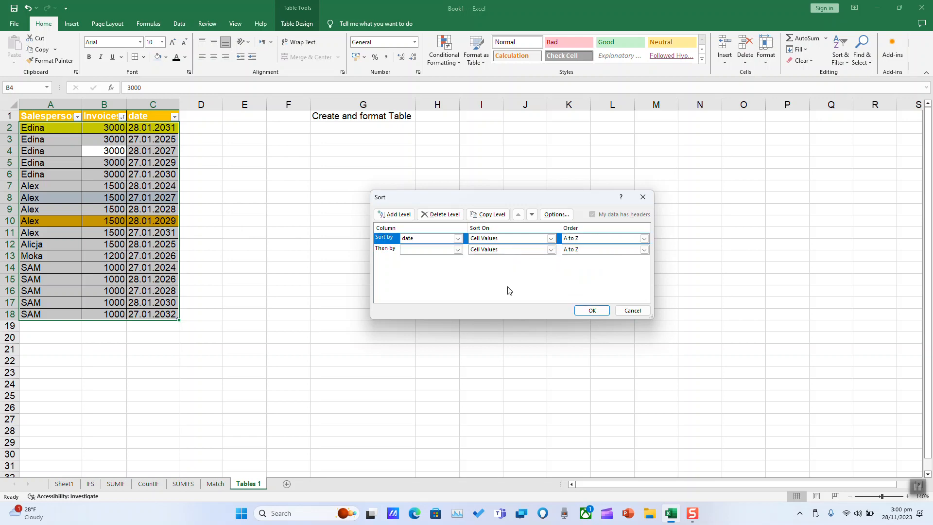
{"action": "left_click", "coordinate": [457, 250]}
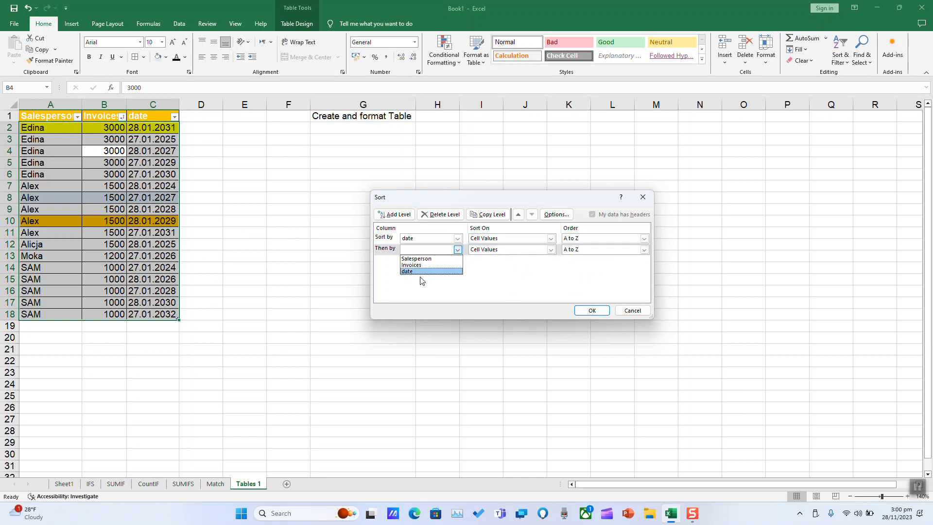
{"action": "left_click", "coordinate": [407, 272]}
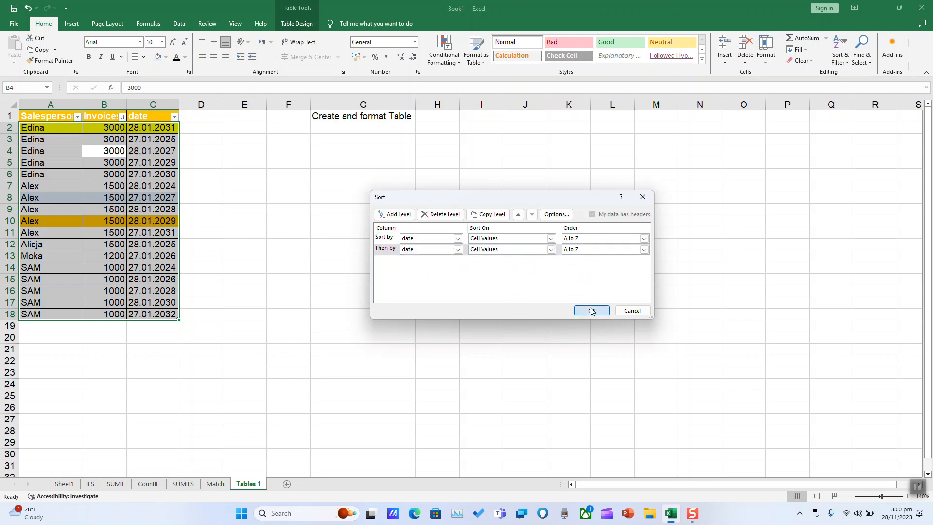
{"action": "left_click", "coordinate": [591, 310]}
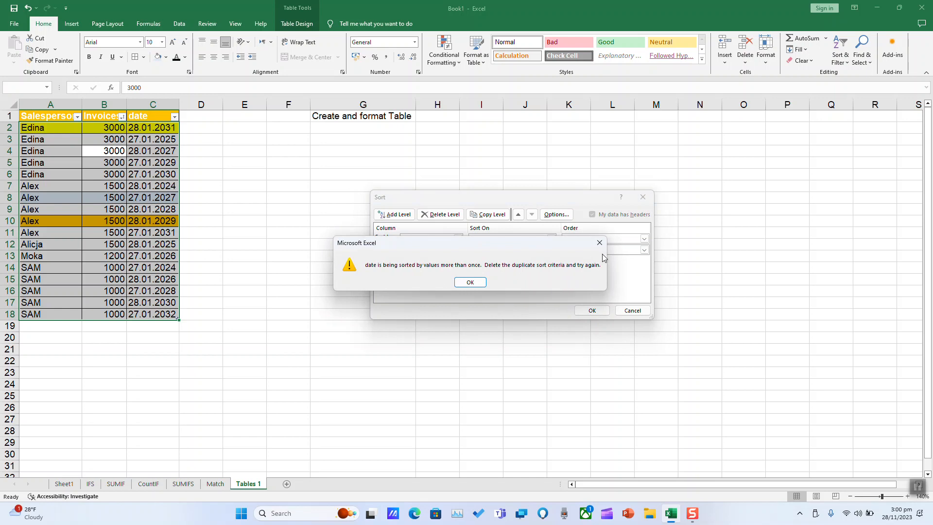
{"action": "mouse_move", "coordinate": [839, 422]}
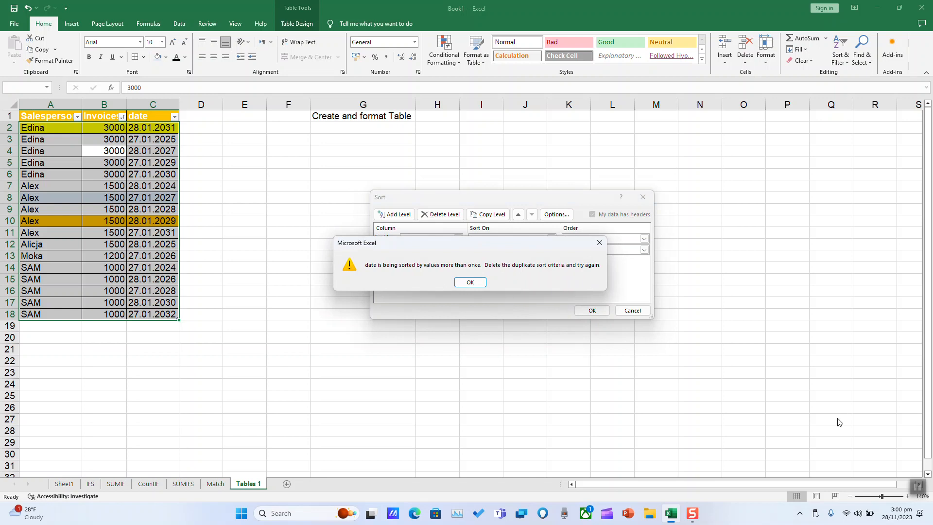
{"action": "mouse_move", "coordinate": [868, 409]}
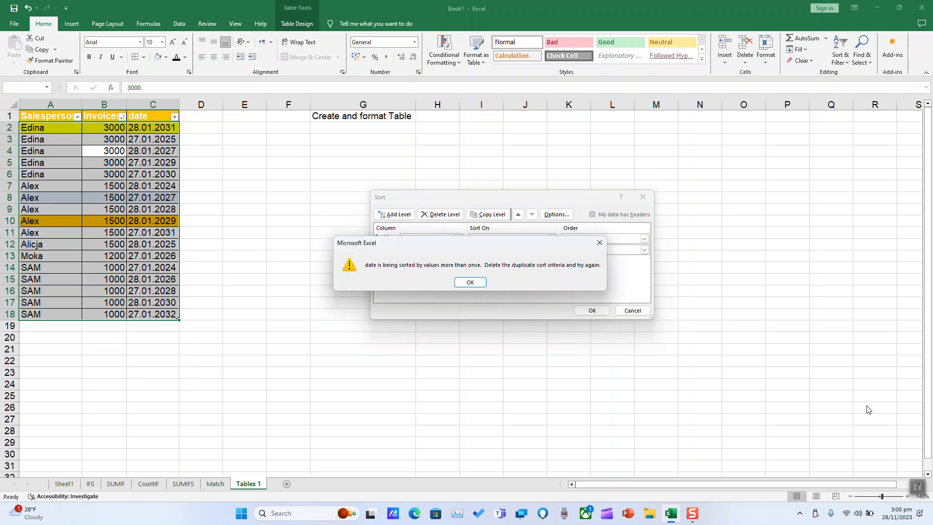
Dismiss the warning and switch the second sort level to Salesperson.
{"action": "left_click", "coordinate": [470, 282]}
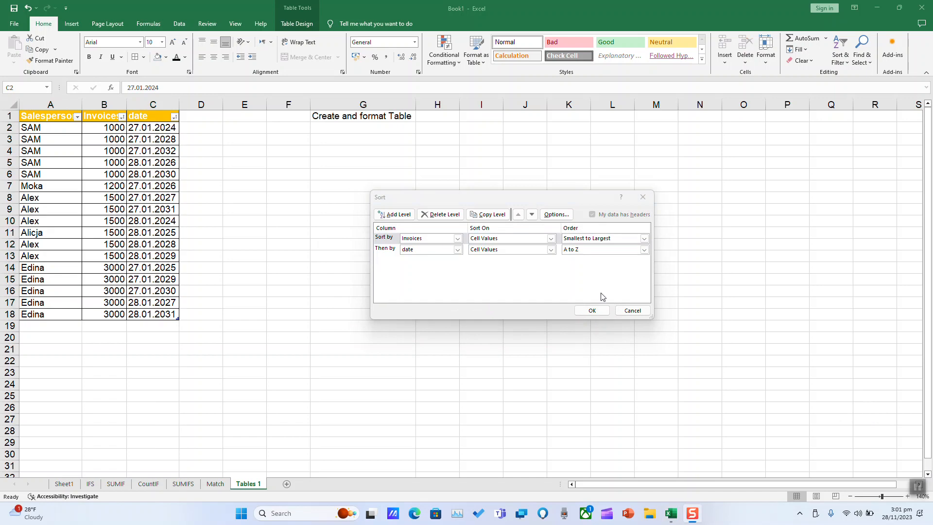
{"action": "mouse_move", "coordinate": [484, 260]}
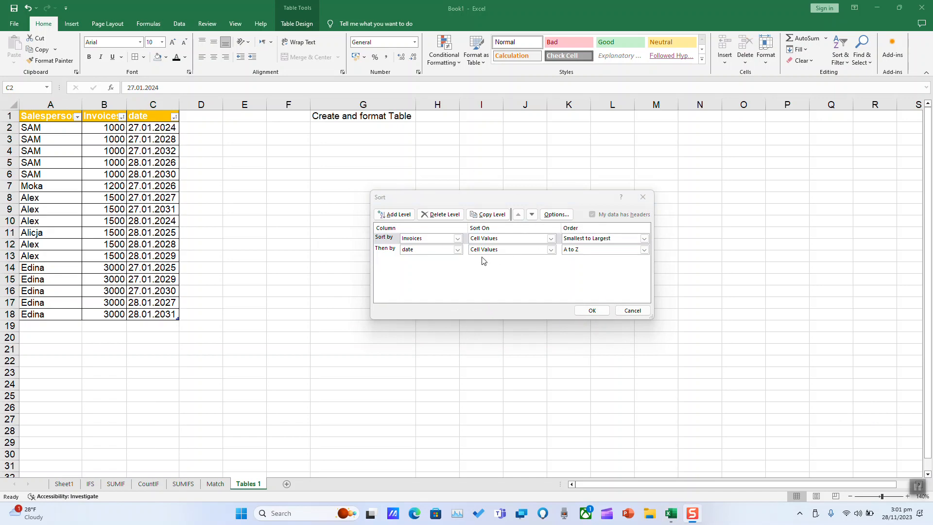
{"action": "mouse_move", "coordinate": [592, 309]}
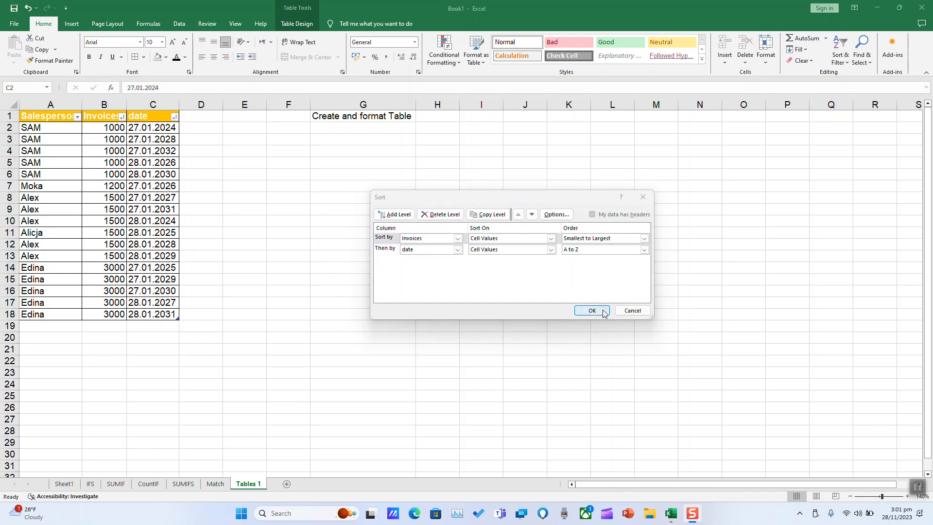
{"action": "left_click", "coordinate": [457, 249]}
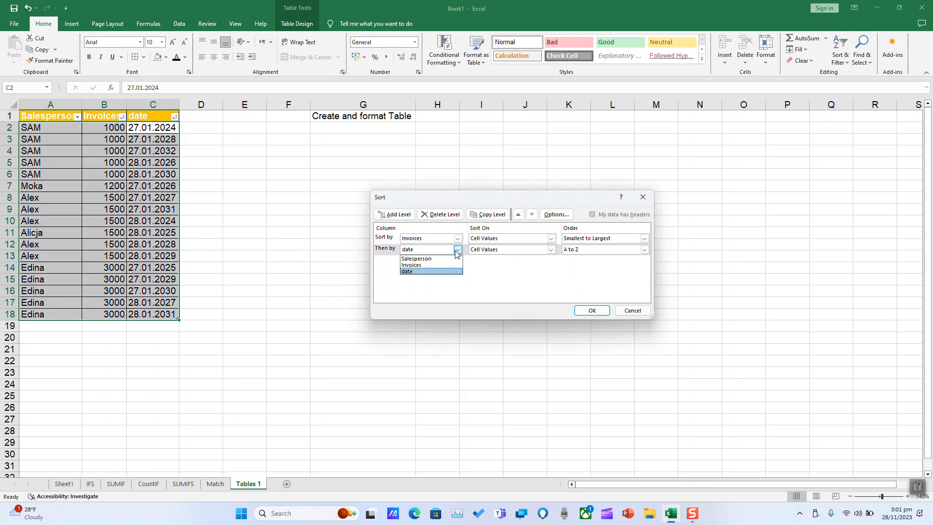
{"action": "left_click", "coordinate": [416, 258]}
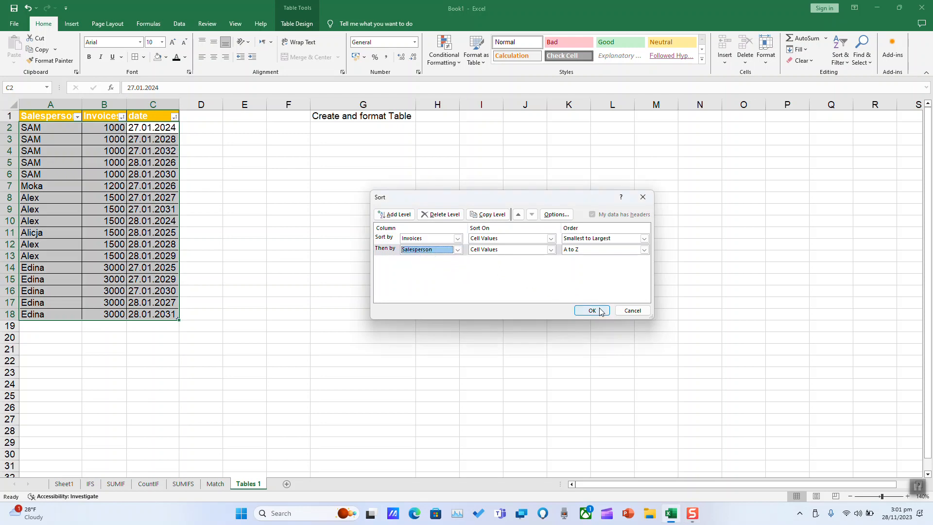